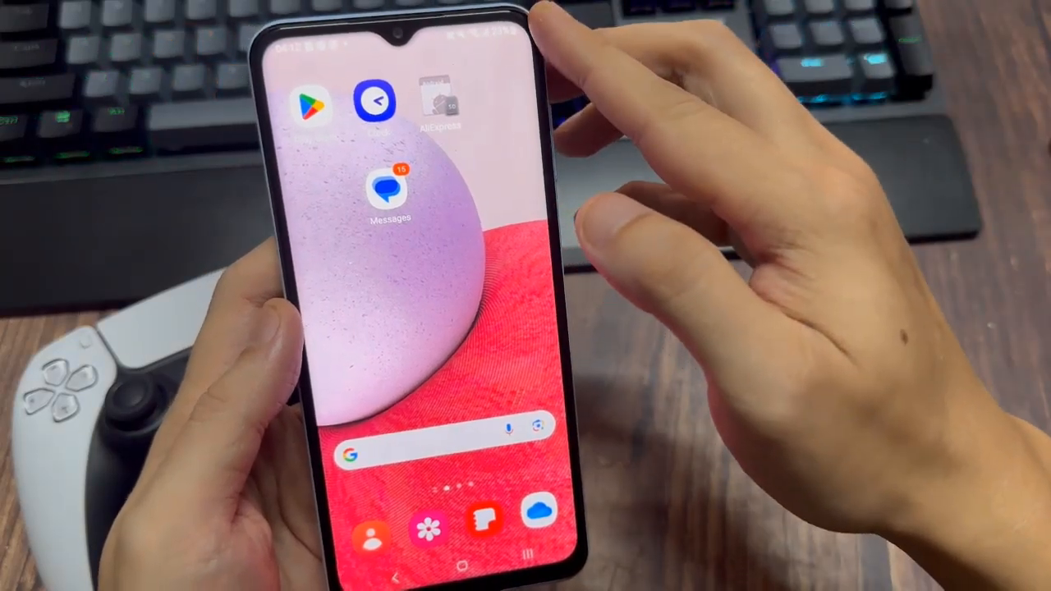
Reach the Screen timeout choices under Display, currently showing 30 minutes
{"action": "left_click_drag", "start_coordinate": [395, 33], "coordinate": [394, 329]}
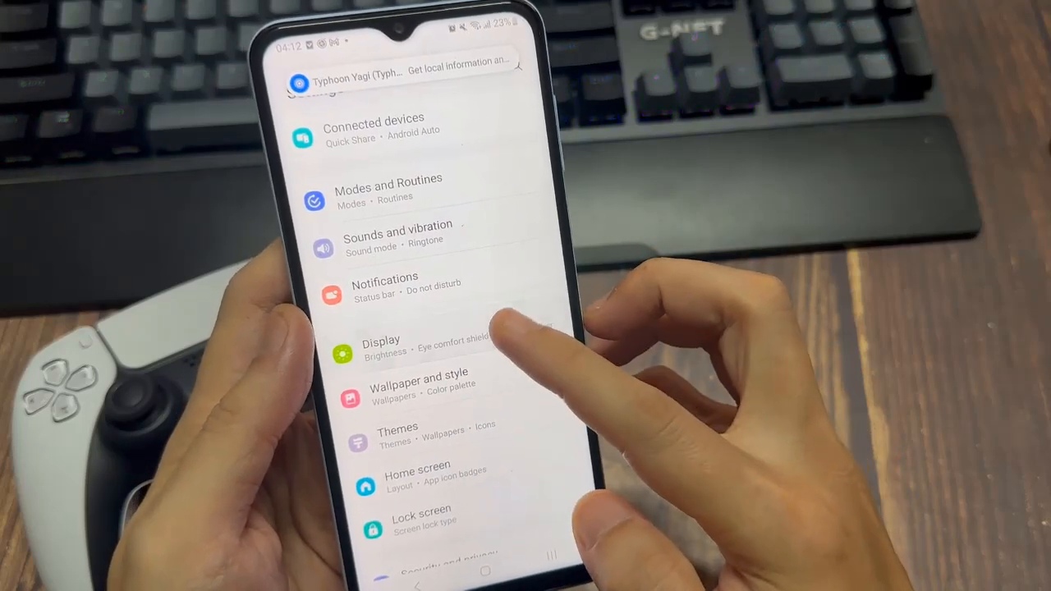
{"action": "left_click", "coordinate": [381, 345]}
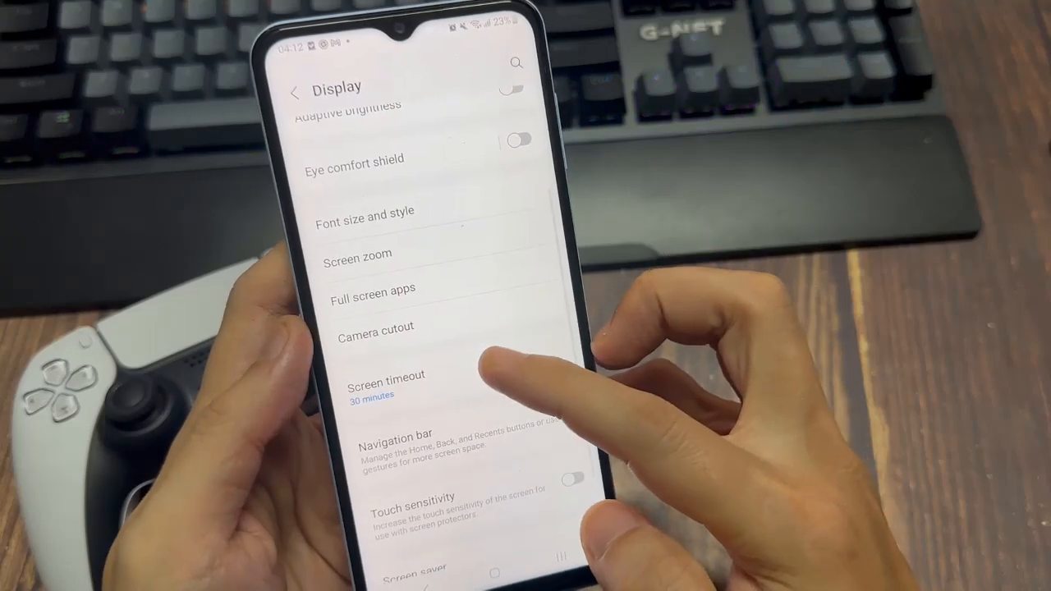
{"action": "left_click", "coordinate": [385, 376]}
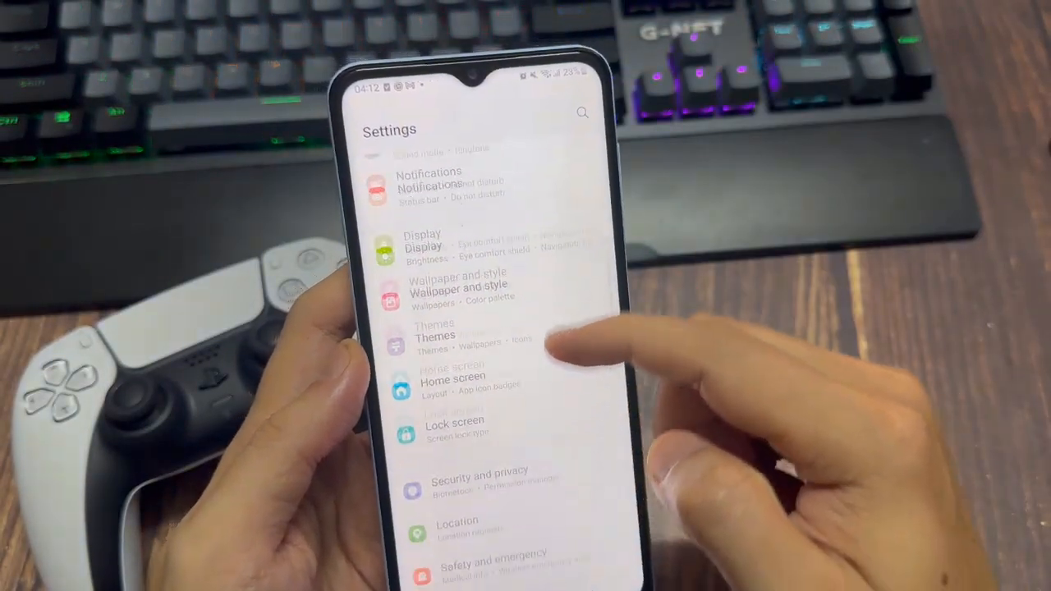
{"action": "scroll", "scroll_direction": "down", "scroll_amount": 3}
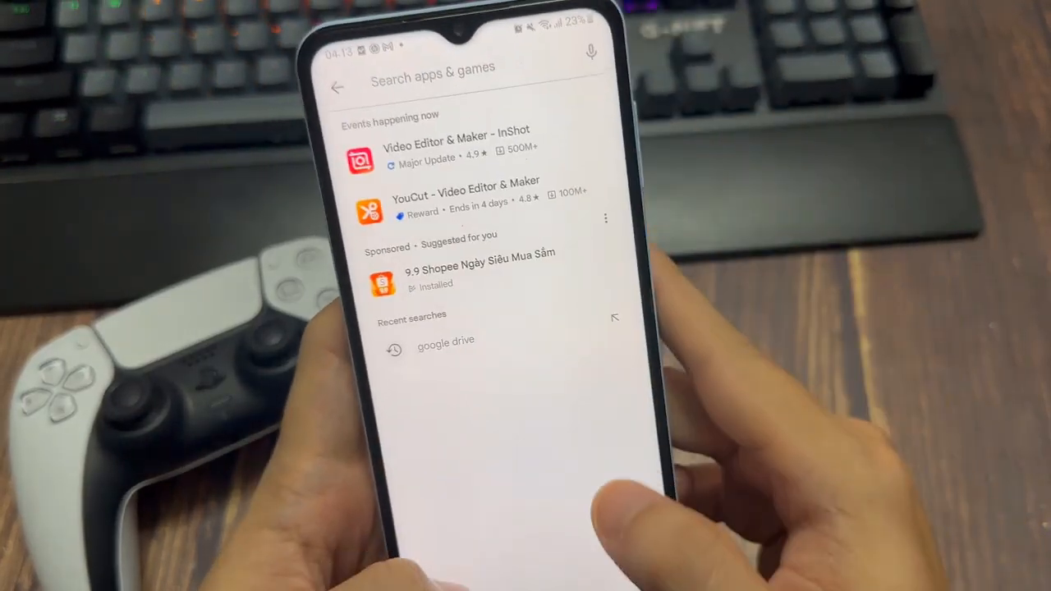
Find Caffeine - Keep Screen On in the Play Store by searching 'ca' and install it
{"action": "type", "text": "ca"}
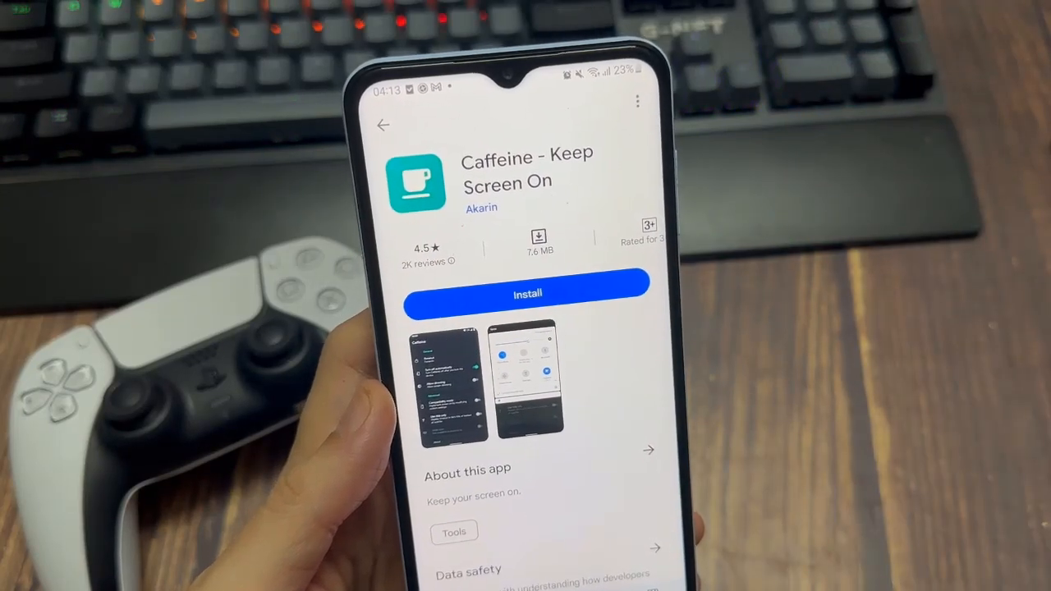
{"action": "left_click", "coordinate": [526, 294]}
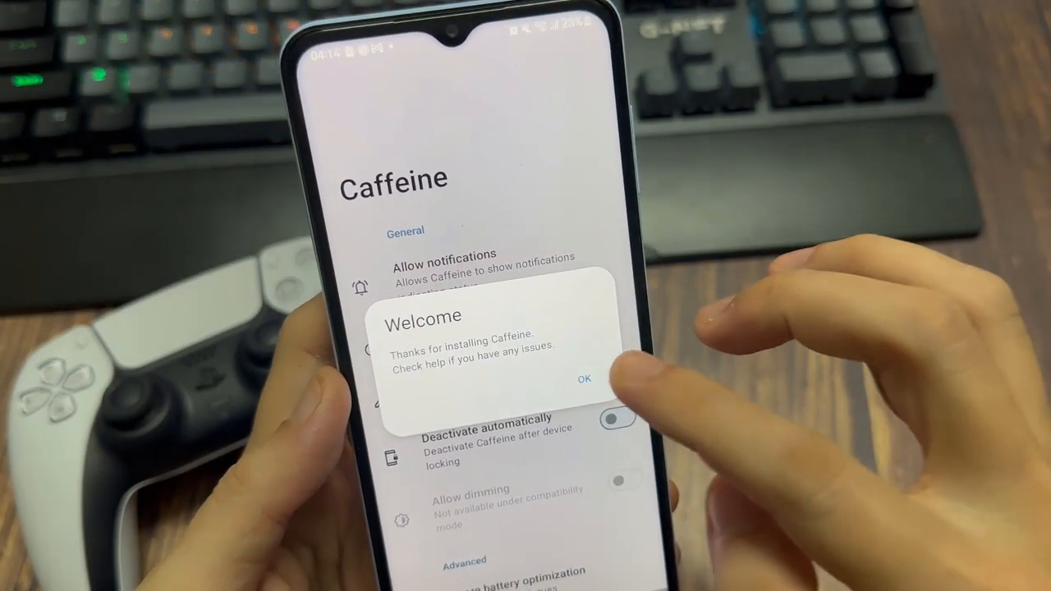
Dismiss Caffeine's welcome message and set its timeout to Infinite
{"action": "left_click", "coordinate": [584, 377]}
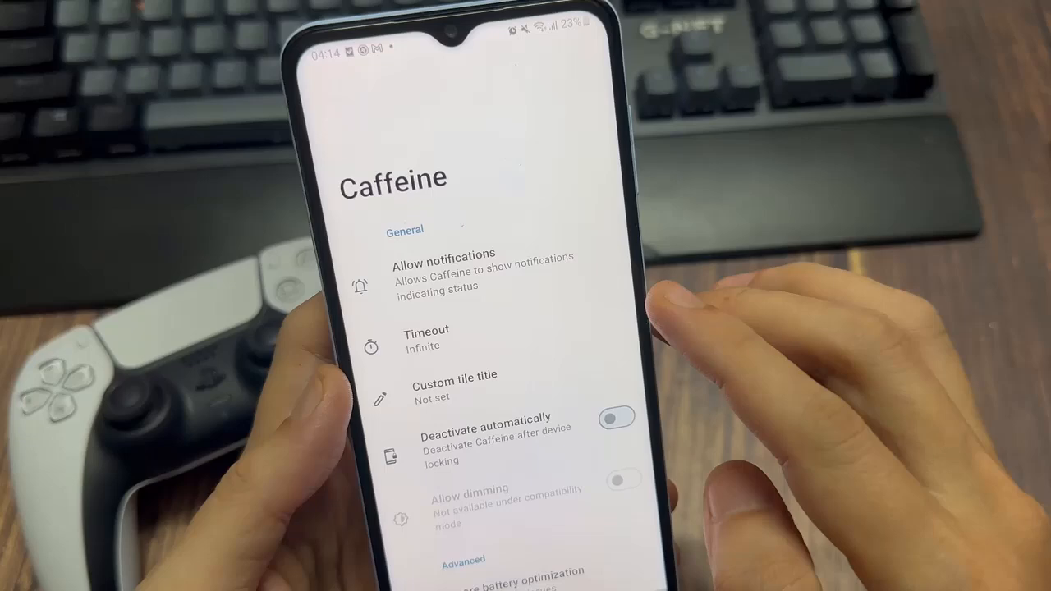
{"action": "left_click", "coordinate": [427, 338]}
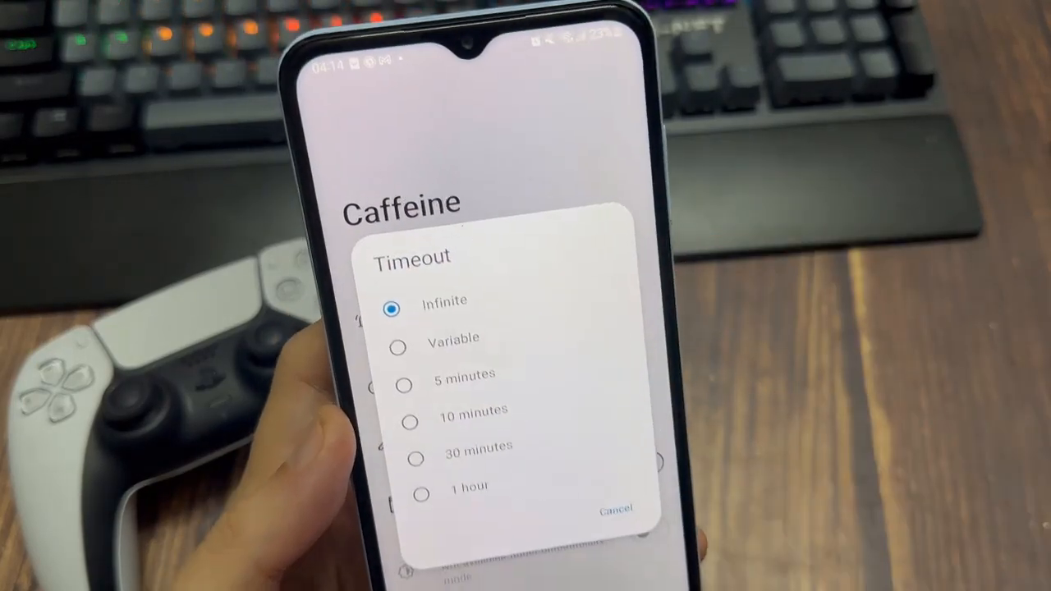